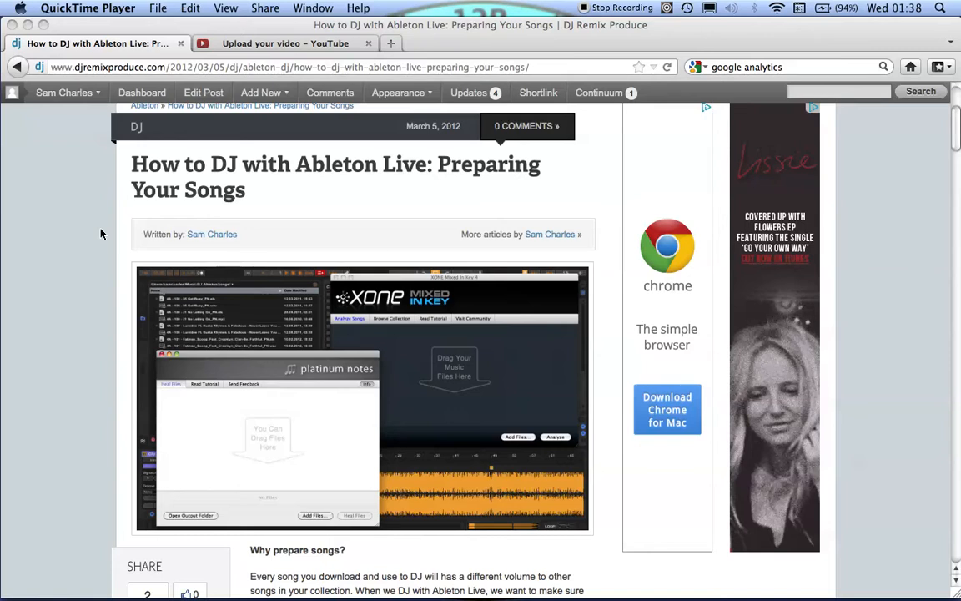
mouse_move(267, 458)
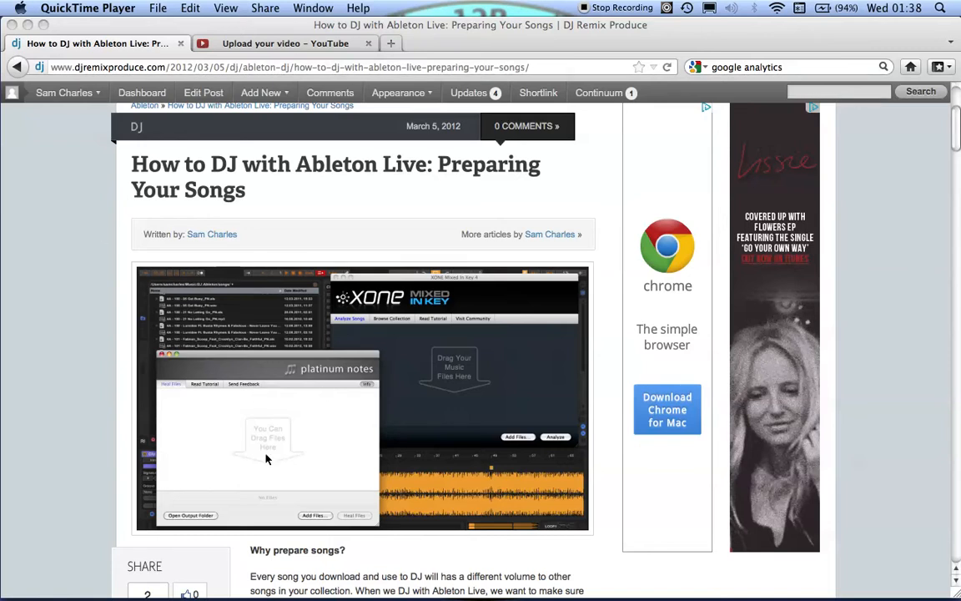
mouse_move(267, 421)
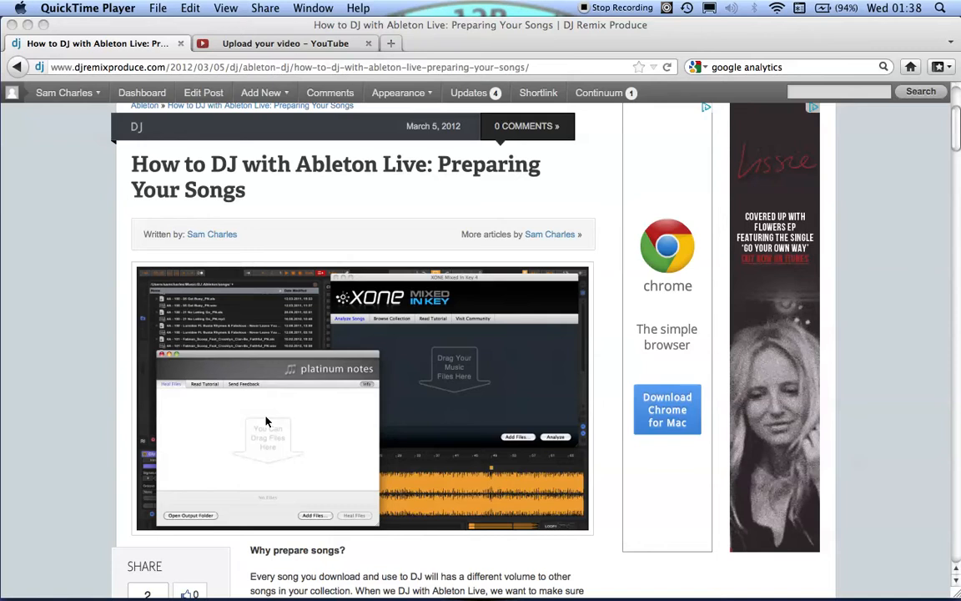
mouse_move(275, 427)
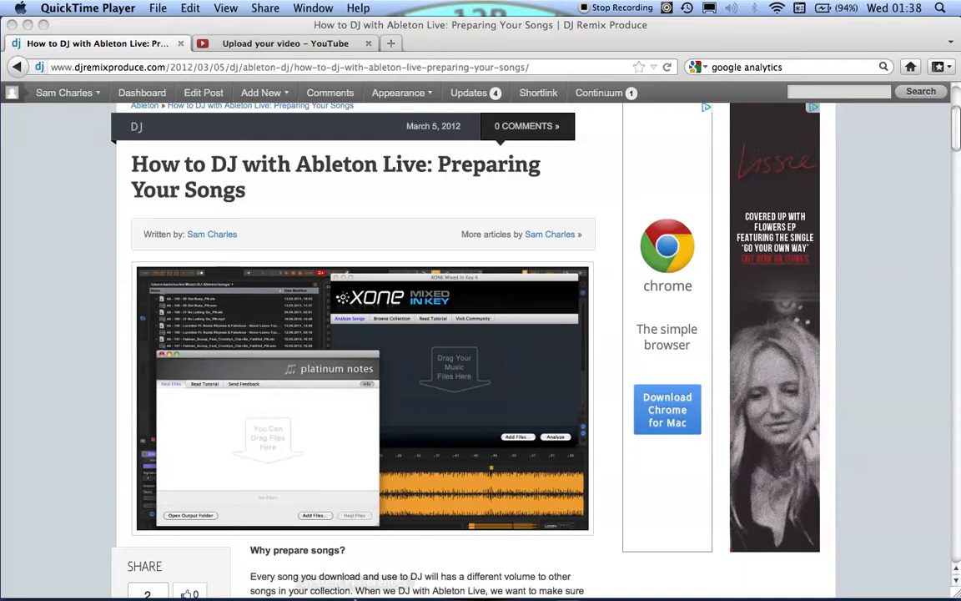
mouse_move(354, 578)
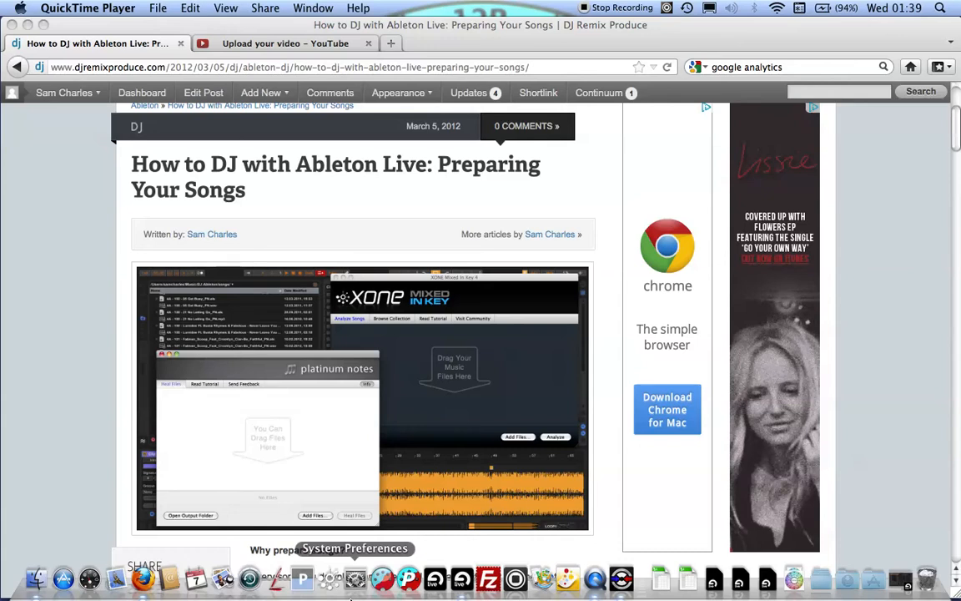
mouse_move(354, 596)
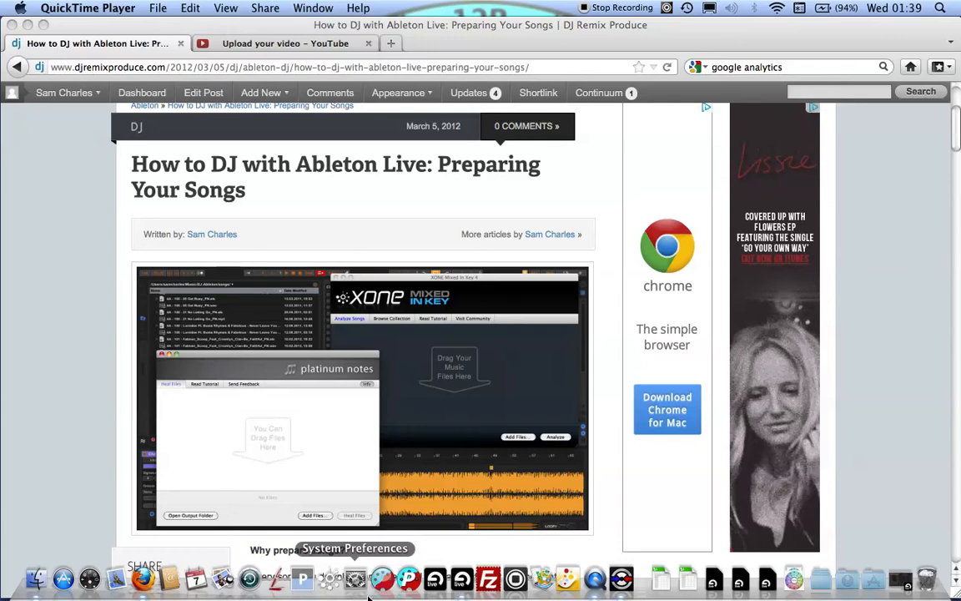
mouse_move(595, 577)
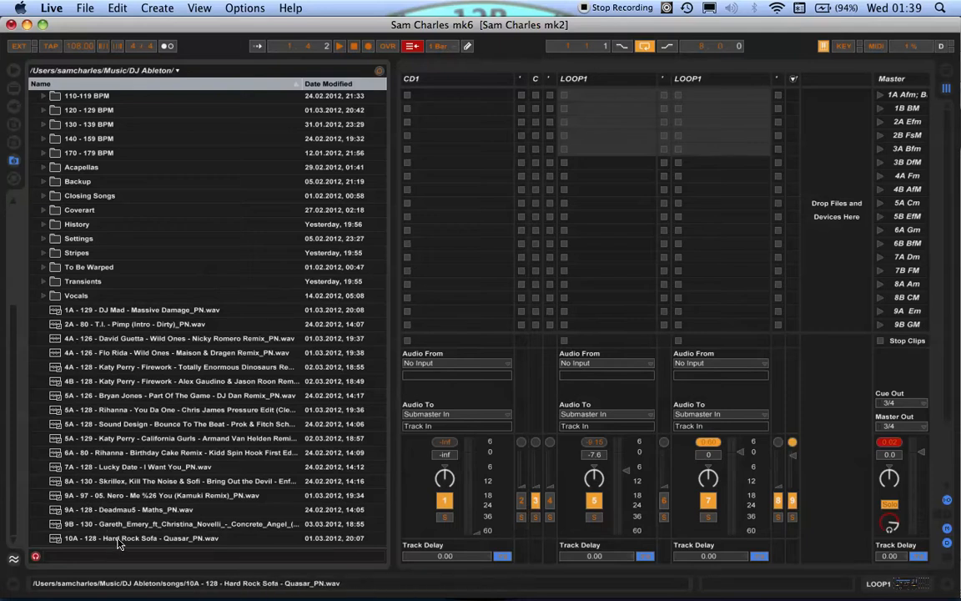
Drag 'Hard Rock Sofa - Quasar_PN.wav' into the first LOOP1 clip slot in Ableton Live
drag(141, 537, 607, 95)
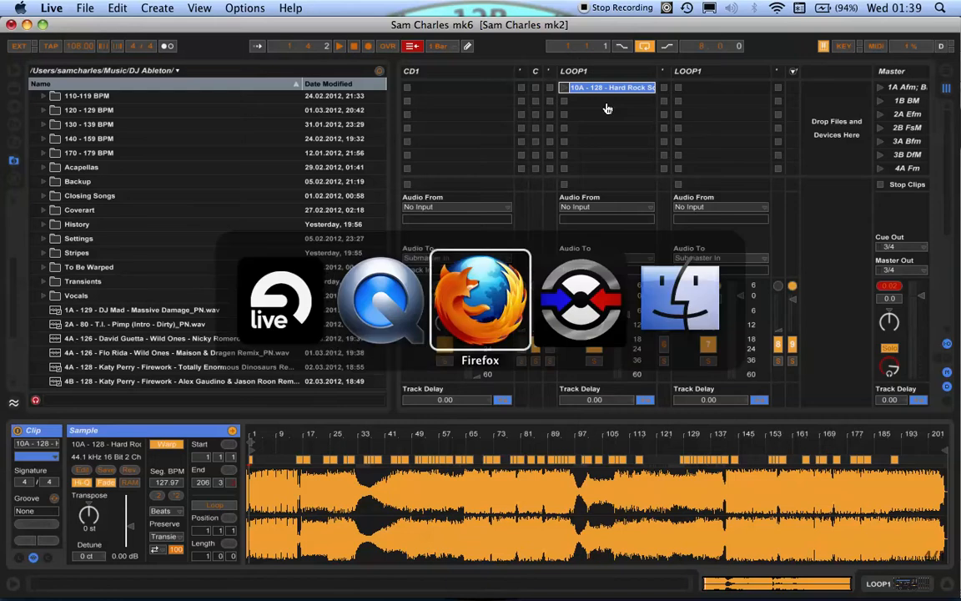
Open Traktor's track collection and select the Beyoncé track 'Party' to read its gain
click(580, 301)
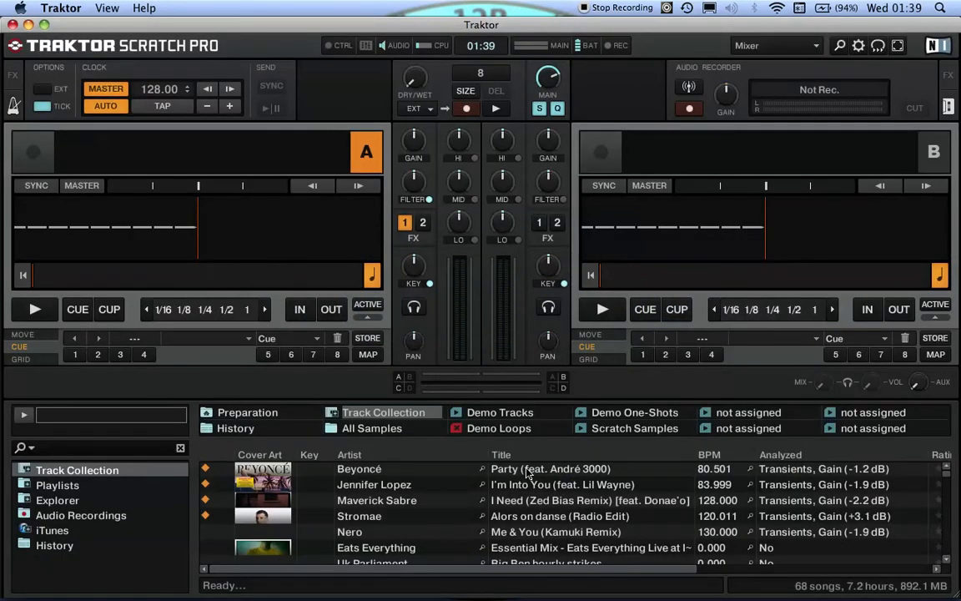
click(551, 468)
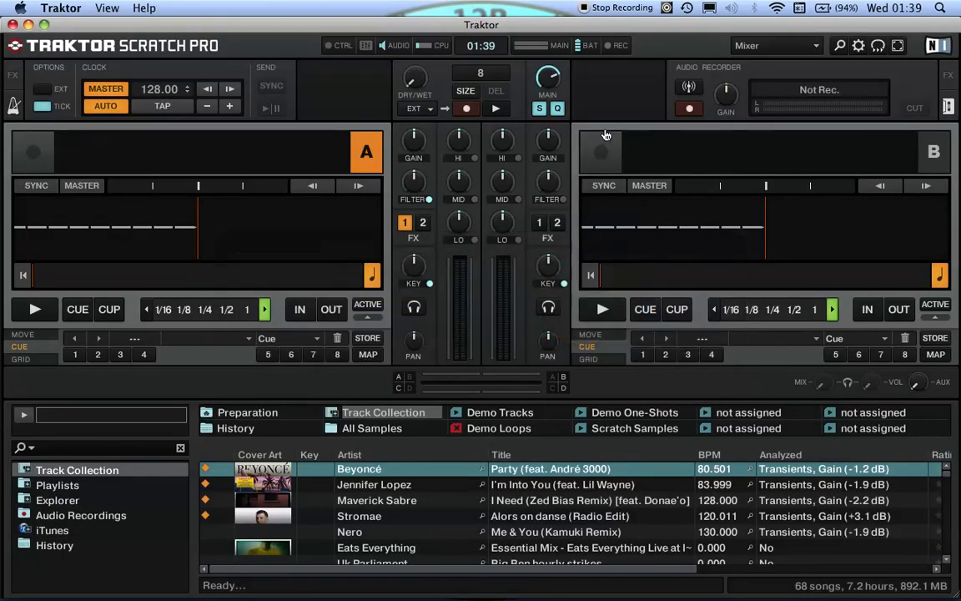
mouse_move(401, 110)
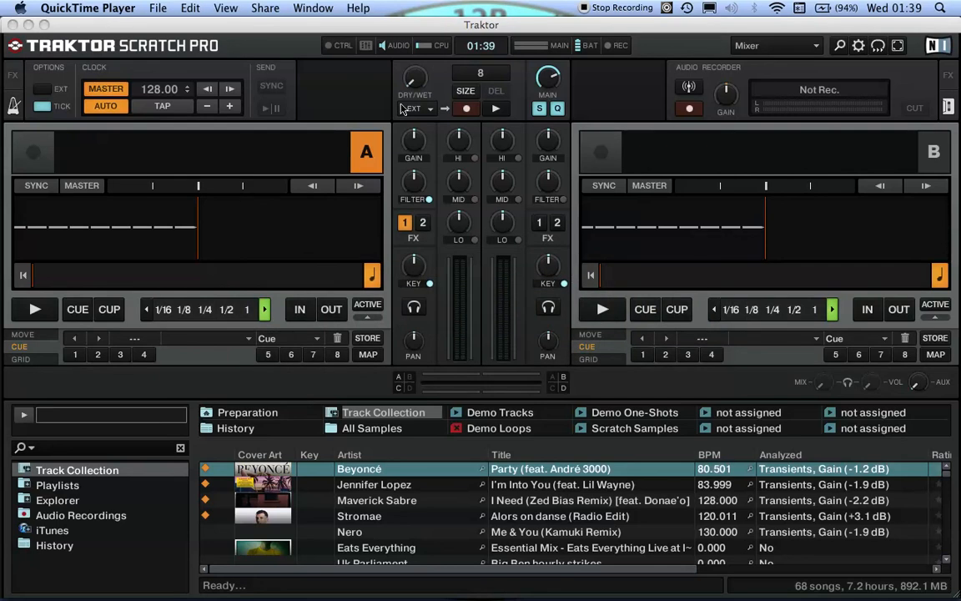
mouse_move(584, 11)
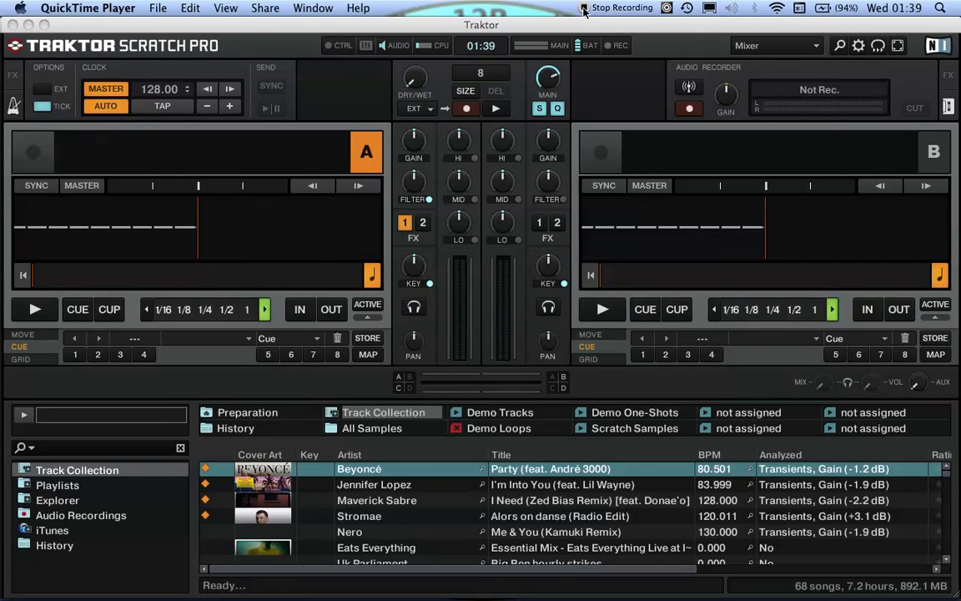